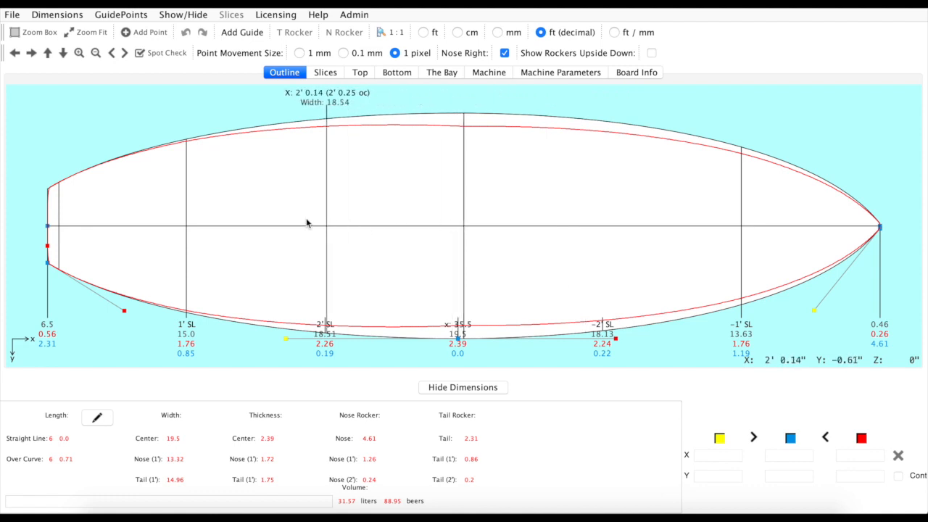
{"action": "mouse_move", "coordinate": [187, 223]}
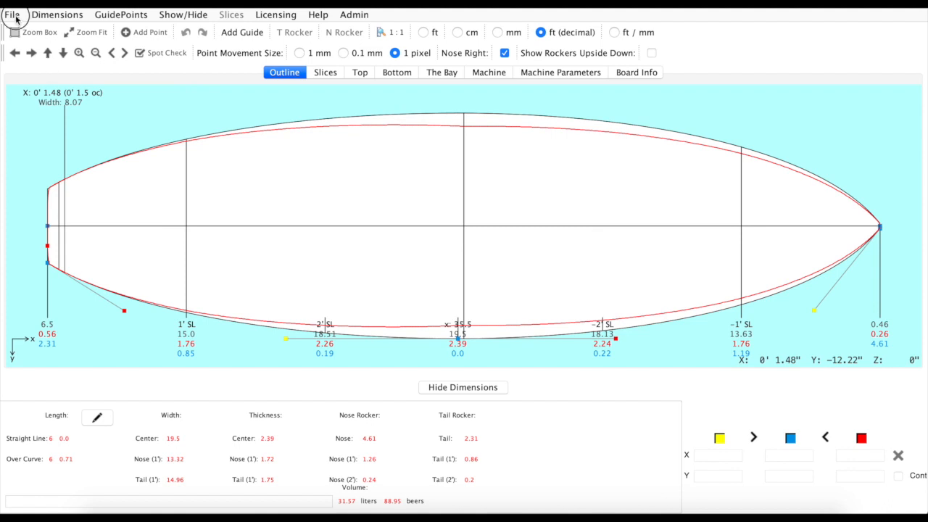
Glance at the file export options without exporting, then bring up the Show/Hide display options.
{"action": "left_click", "coordinate": [12, 14]}
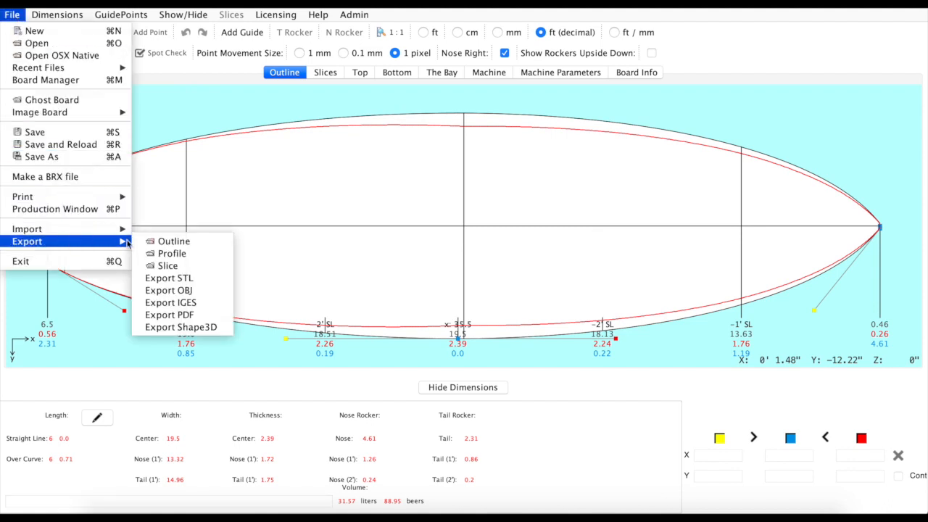
{"action": "mouse_move", "coordinate": [169, 278]}
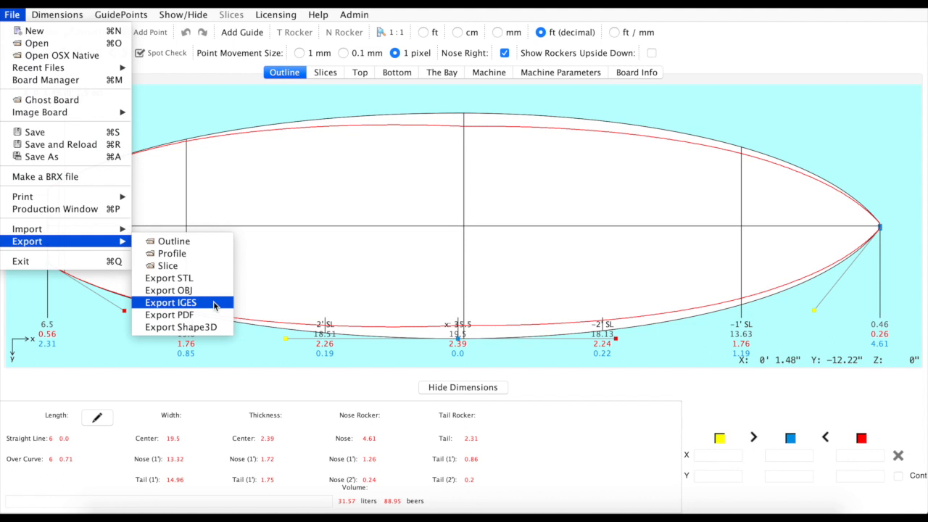
{"action": "mouse_move", "coordinate": [180, 327]}
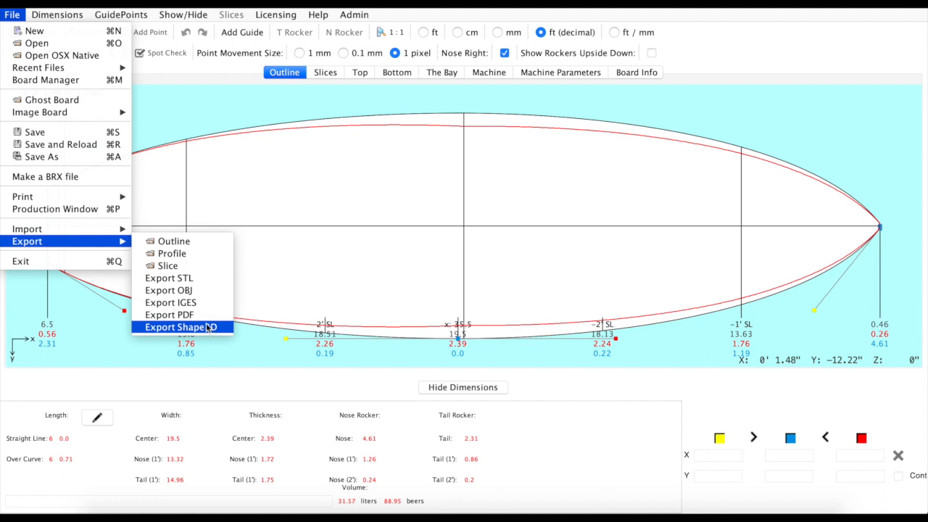
{"action": "mouse_move", "coordinate": [128, 243]}
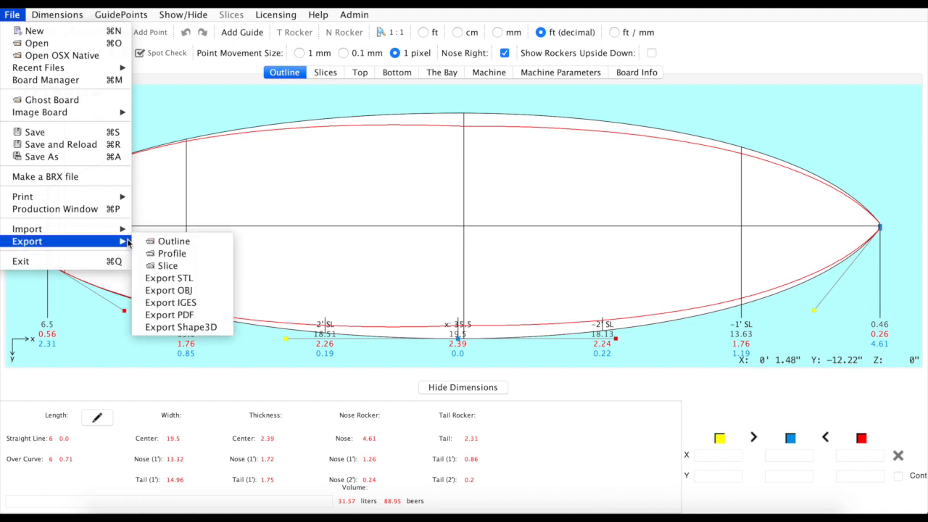
{"action": "left_click", "coordinate": [280, 185]}
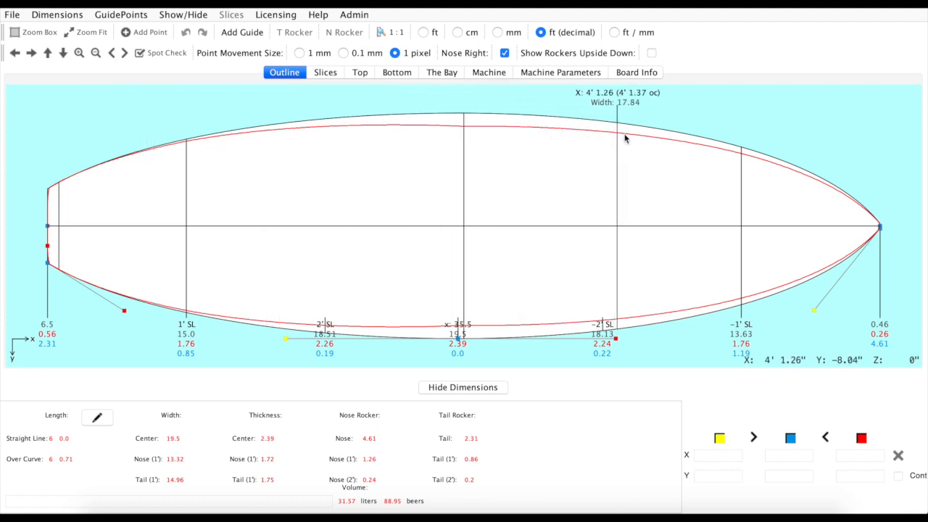
{"action": "mouse_move", "coordinate": [266, 102]}
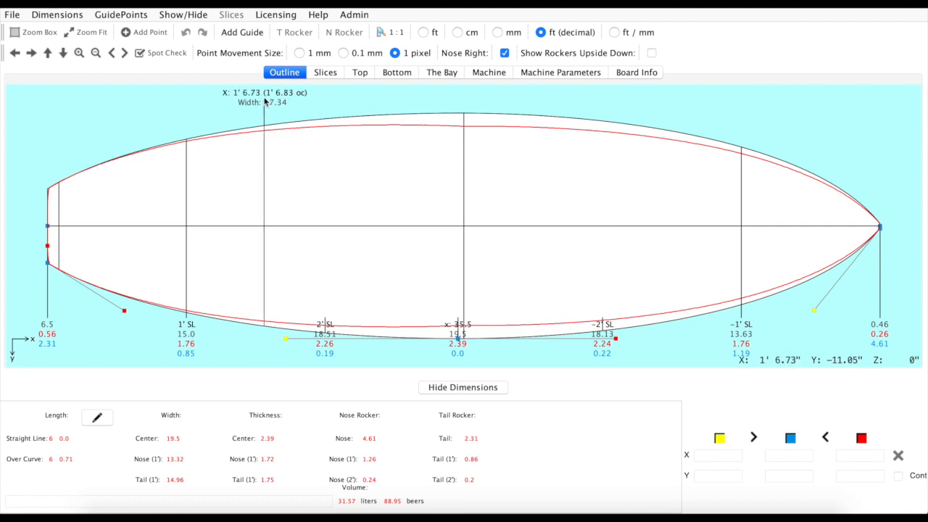
{"action": "left_click", "coordinate": [182, 14]}
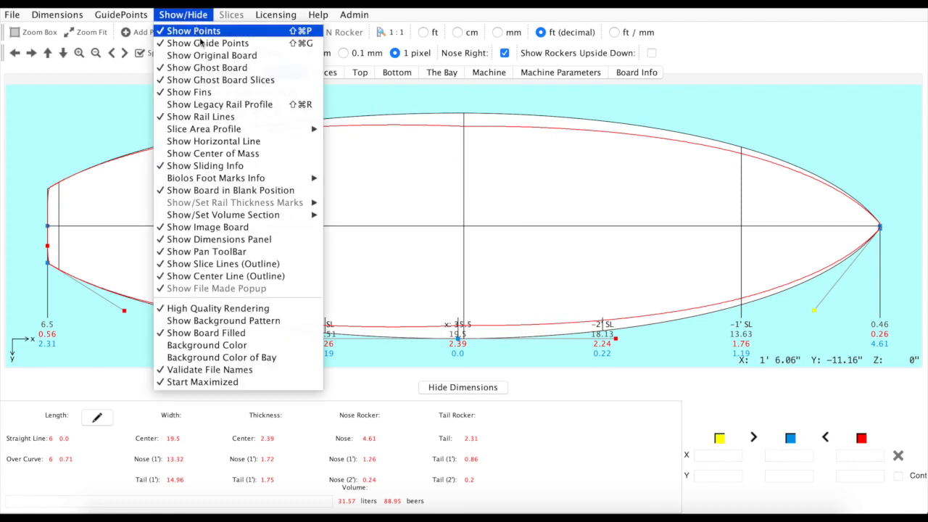
{"action": "mouse_move", "coordinate": [217, 128]}
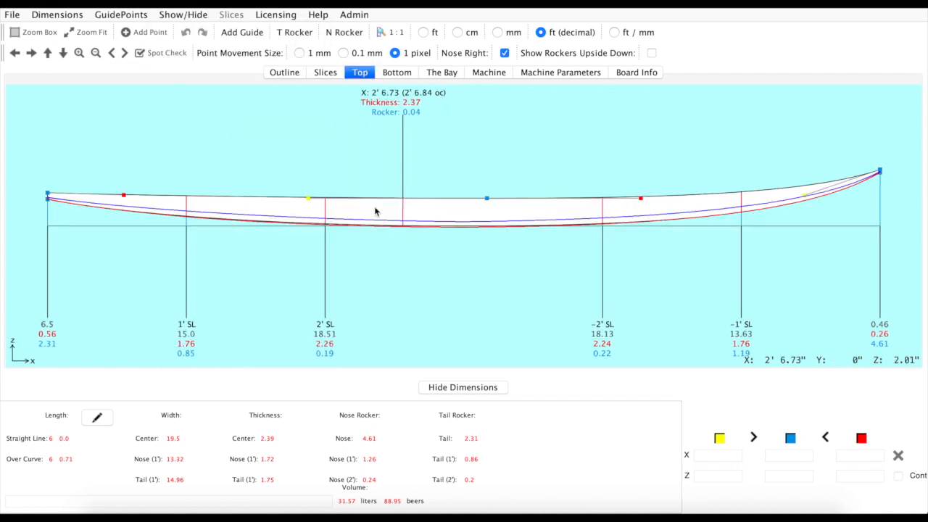
{"action": "mouse_move", "coordinate": [463, 224]}
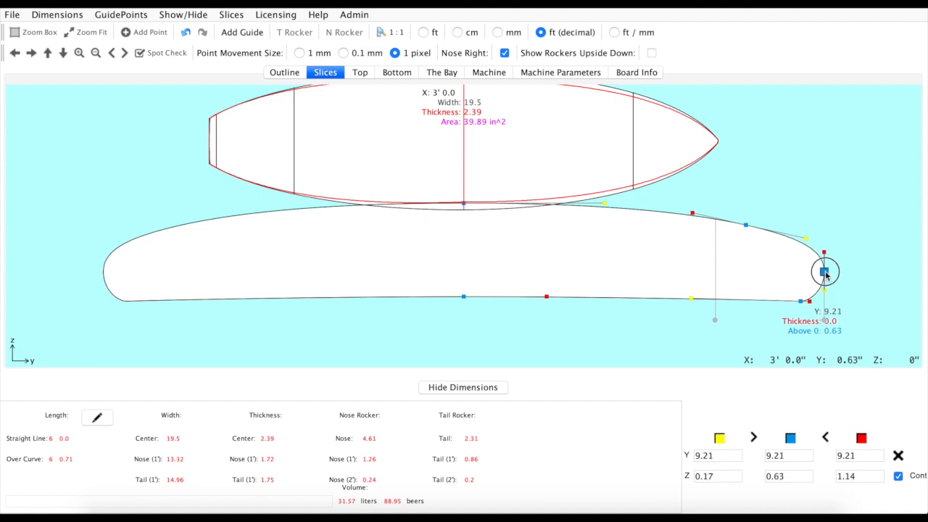
Reshape the centre slice's rail apex, checking outline and bottom rocker, raising volume to 31.9 liters.
{"action": "left_click_drag", "start_coordinate": [823, 272], "coordinate": [844, 274]}
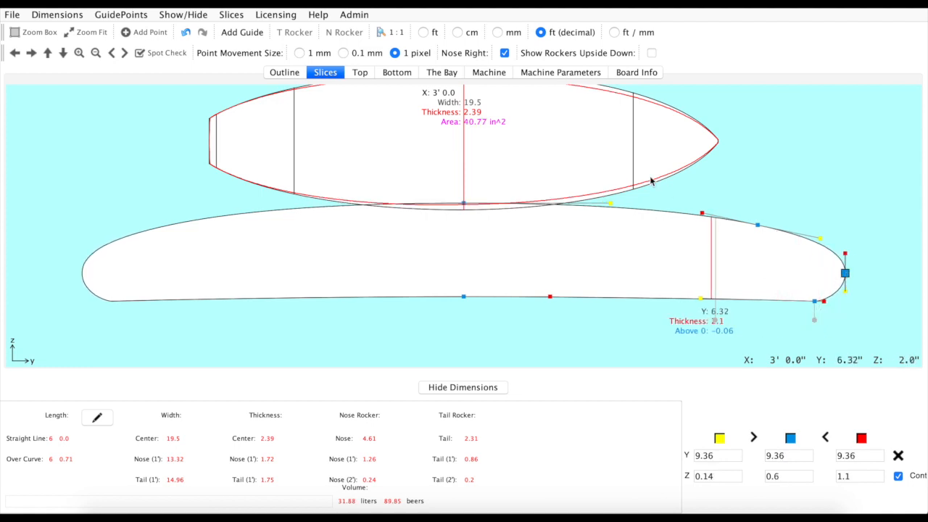
{"action": "left_click", "coordinate": [283, 72]}
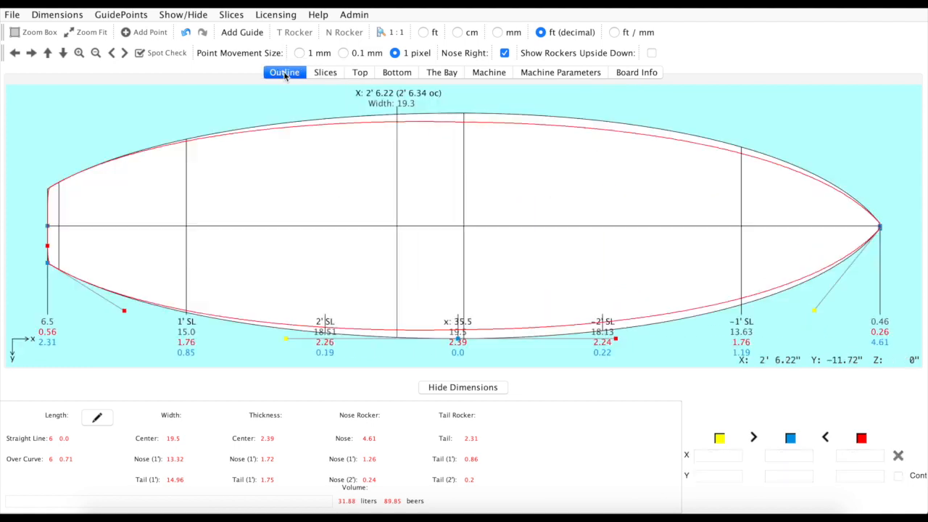
{"action": "left_click", "coordinate": [397, 72]}
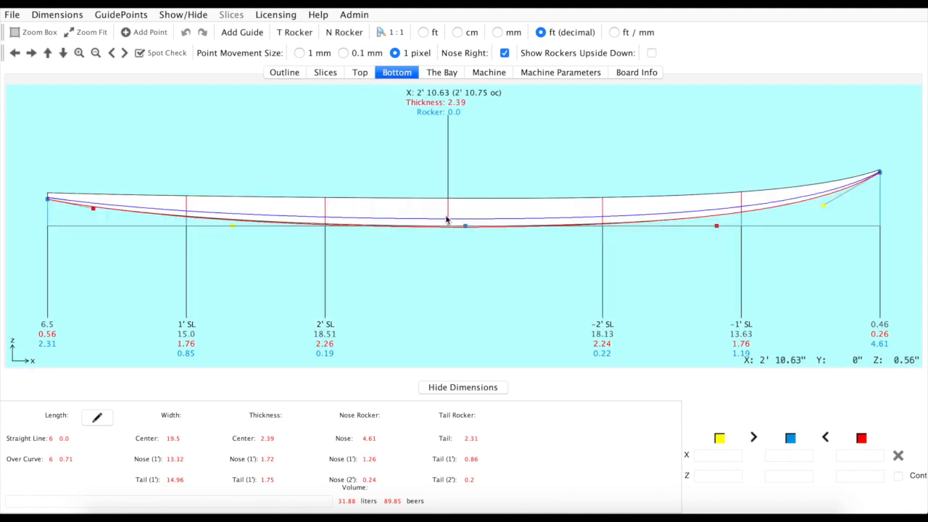
{"action": "left_click", "coordinate": [324, 72]}
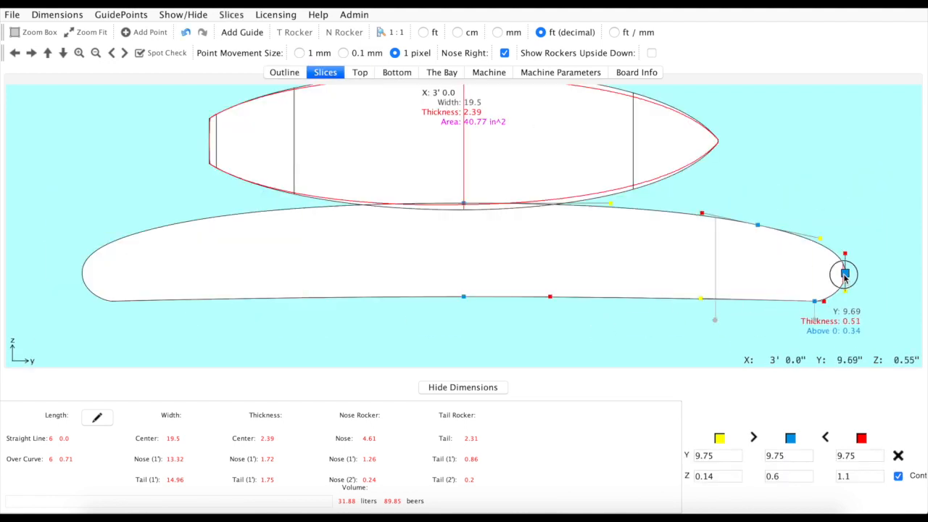
{"action": "left_click_drag", "start_coordinate": [843, 274], "coordinate": [835, 277]}
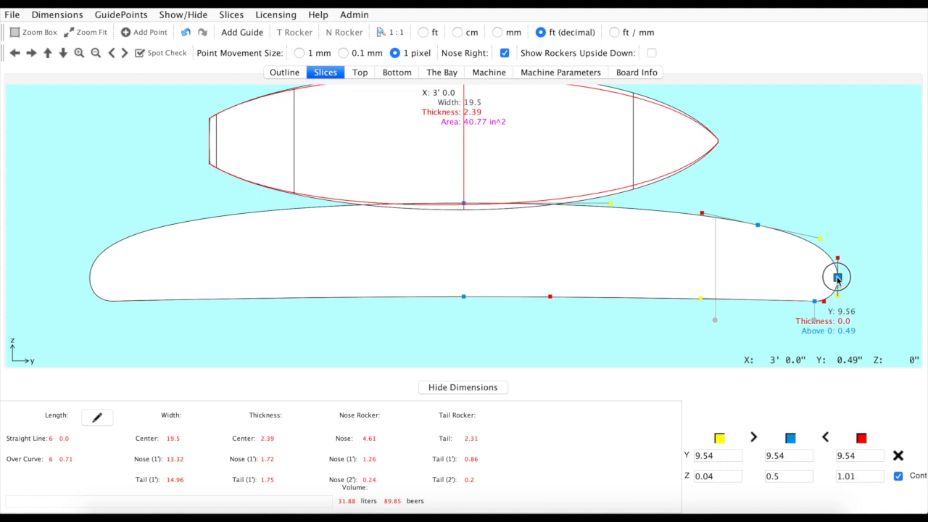
{"action": "left_click_drag", "start_coordinate": [835, 277], "coordinate": [844, 272]}
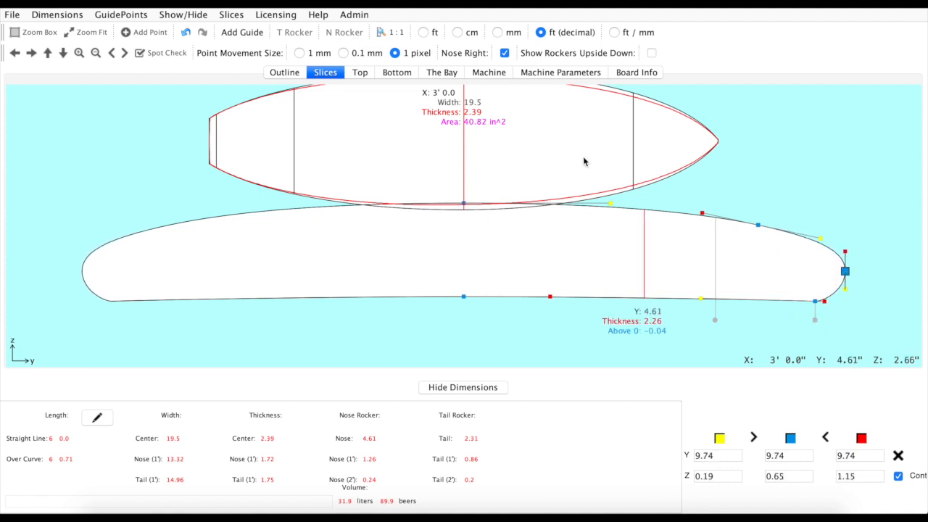
{"action": "left_click", "coordinate": [396, 72]}
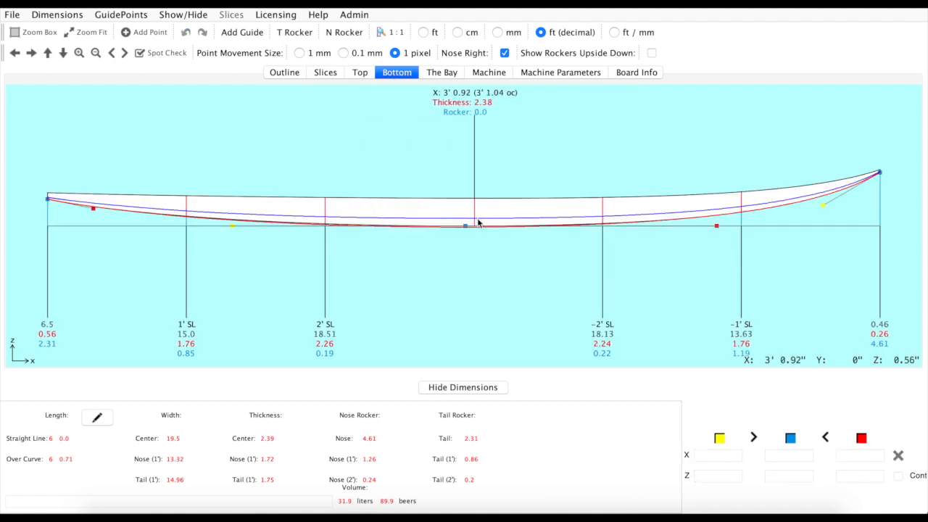
{"action": "mouse_move", "coordinate": [187, 179]}
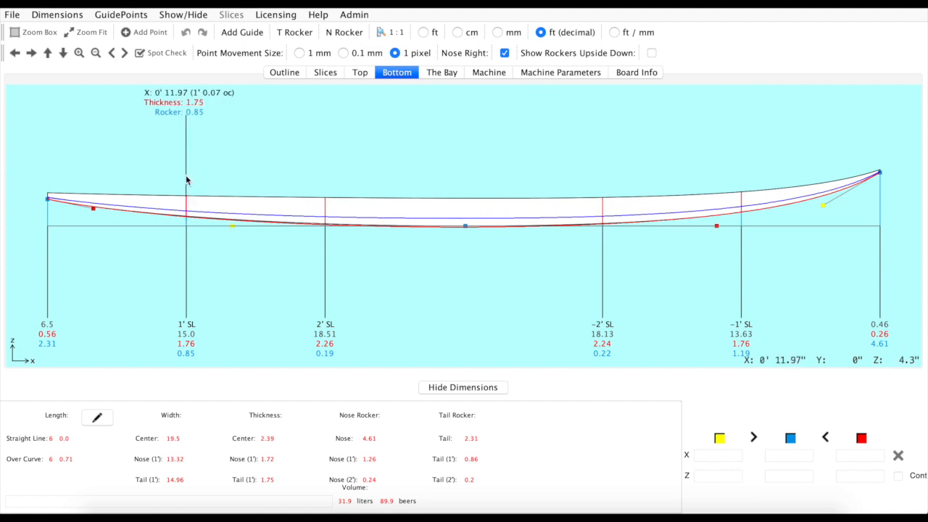
{"action": "mouse_move", "coordinate": [366, 221]}
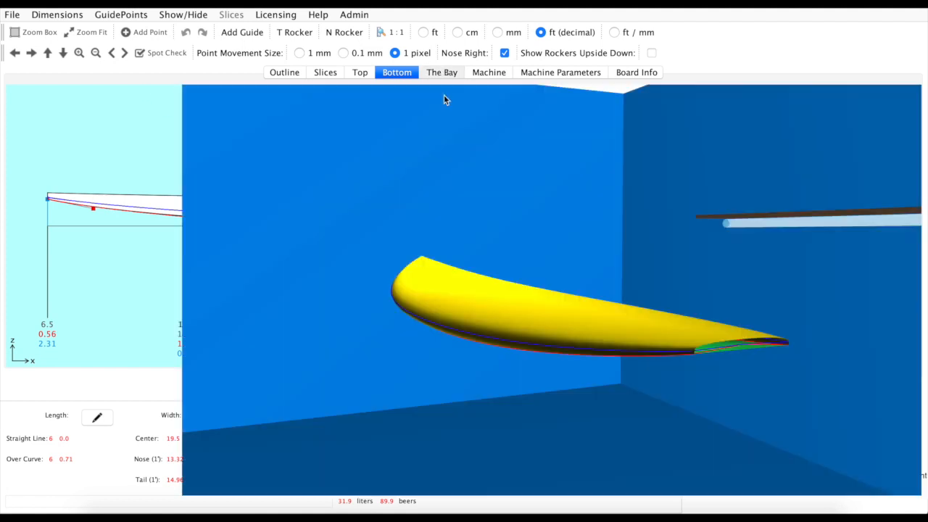
Orbit the contour-highlighted board in the 3D bay to face its bottom.
{"action": "left_click", "coordinate": [441, 72]}
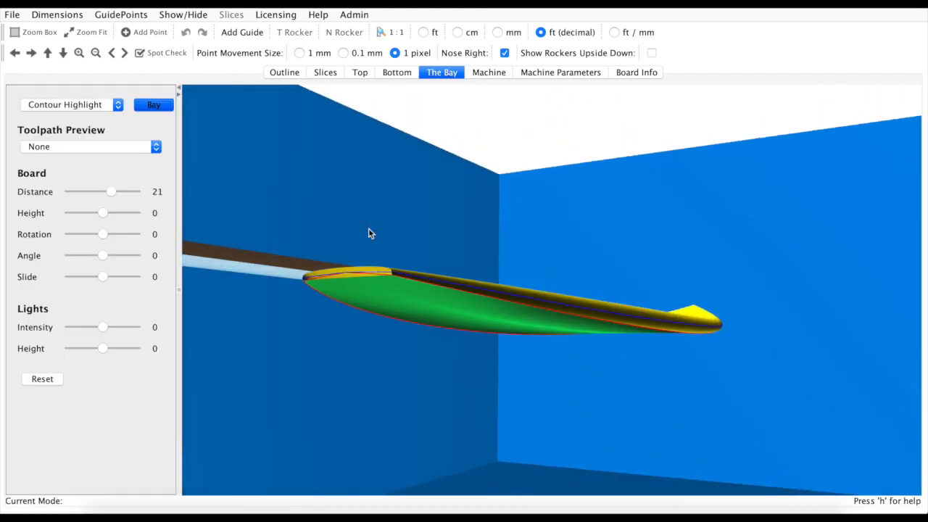
{"action": "left_click_drag", "start_coordinate": [370, 233], "coordinate": [551, 308]}
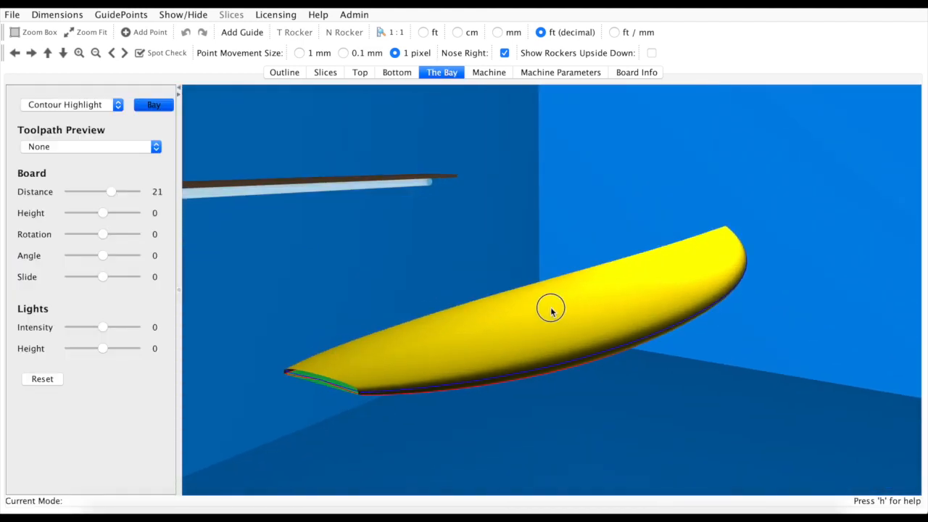
{"action": "left_click_drag", "start_coordinate": [550, 307], "coordinate": [533, 290]}
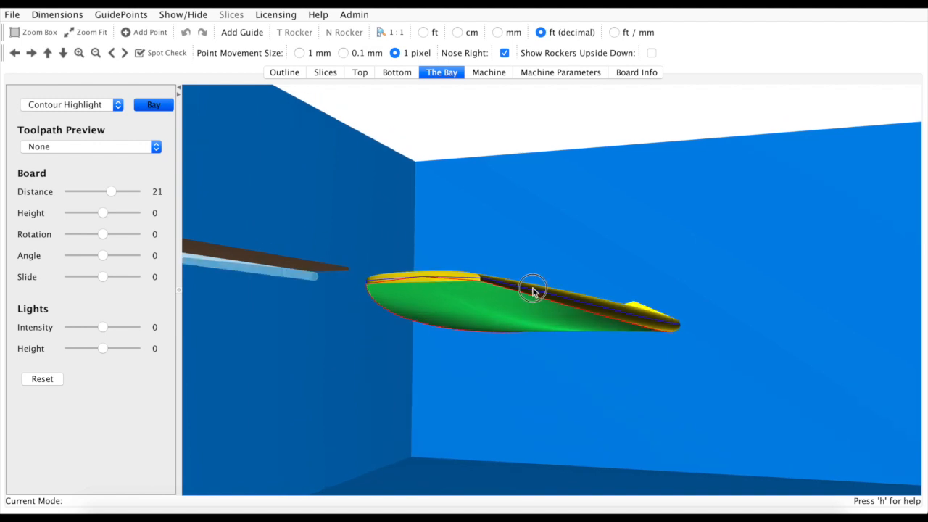
{"action": "left_click_drag", "start_coordinate": [533, 290], "coordinate": [536, 239]}
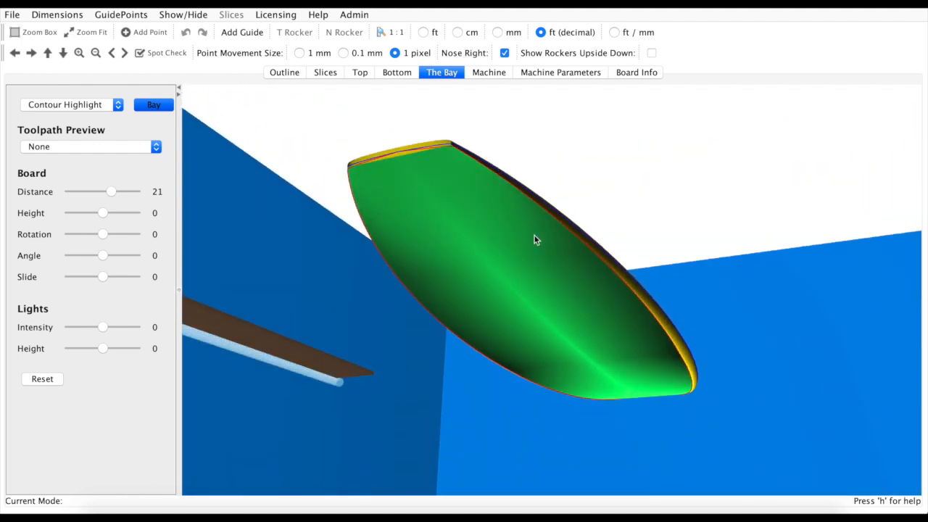
{"action": "left_click_drag", "start_coordinate": [536, 240], "coordinate": [550, 277]}
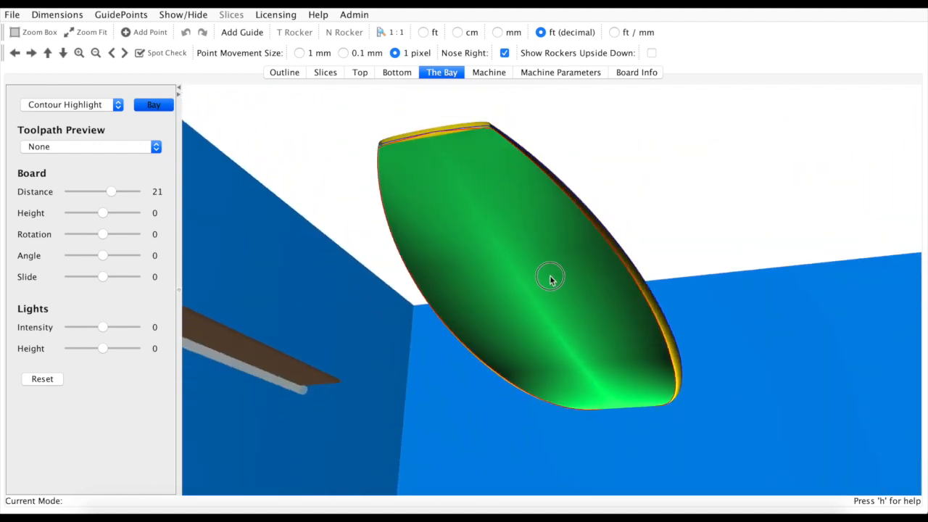
View the bottom end-on and from the side, then return to the slice view.
{"action": "left_click", "coordinate": [71, 105]}
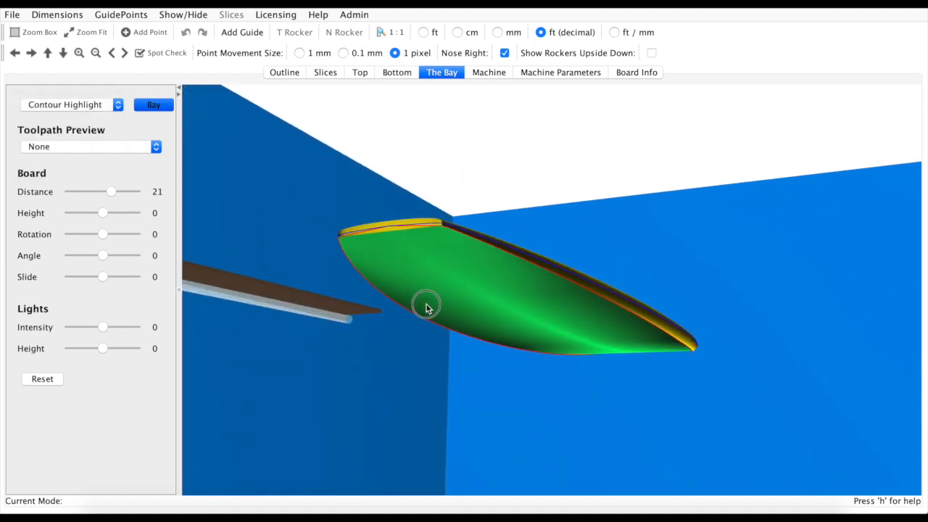
{"action": "left_click_drag", "start_coordinate": [426, 304], "coordinate": [542, 172]}
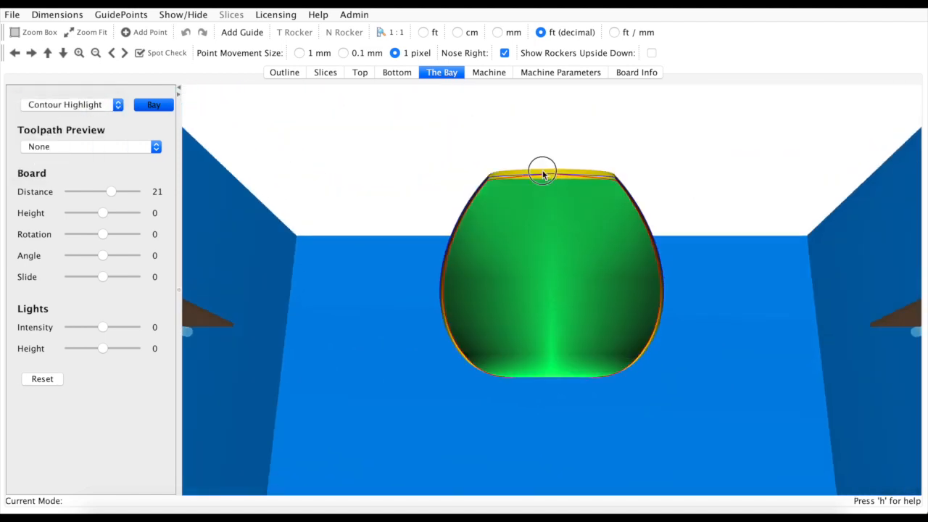
{"action": "left_click_drag", "start_coordinate": [542, 174], "coordinate": [501, 261]}
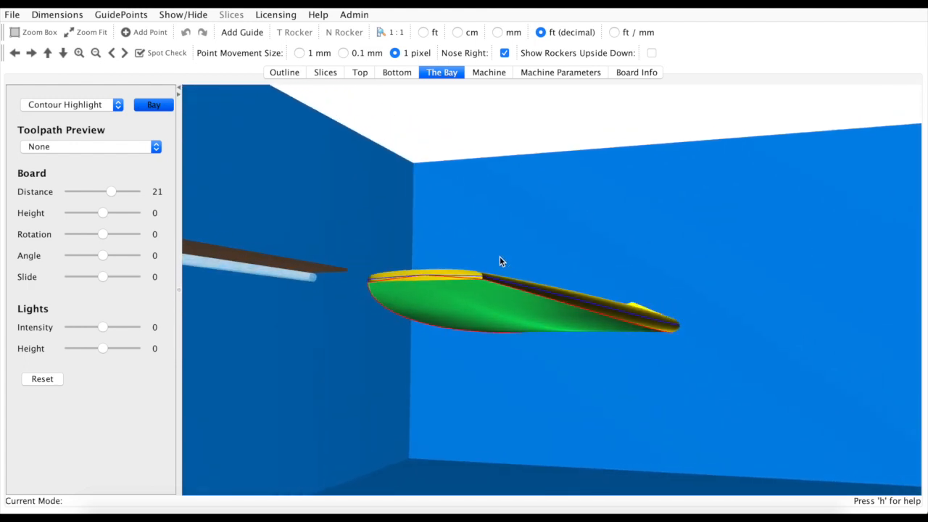
{"action": "left_click", "coordinate": [325, 72]}
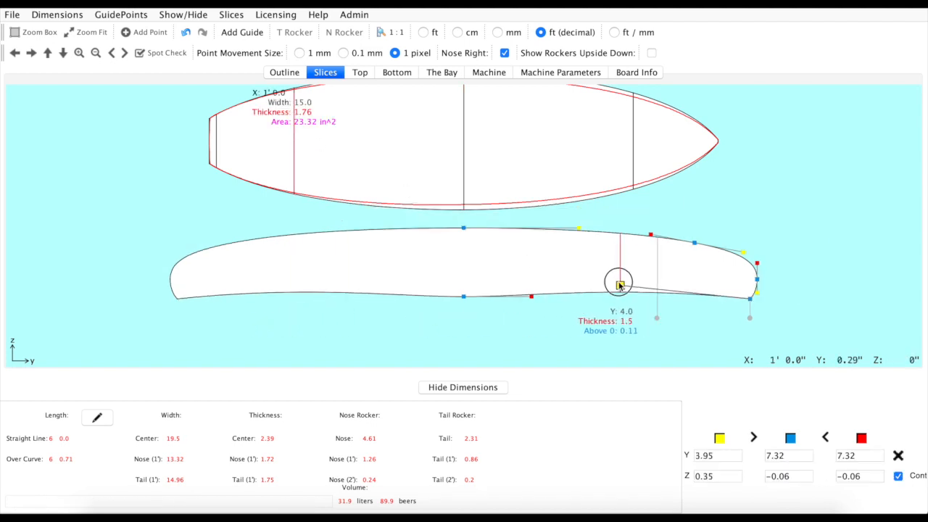
Raise the slice bottom near the rail, dropping volume to 31.17 liters, and orbit it in 3D.
{"action": "left_click_drag", "start_coordinate": [618, 282], "coordinate": [614, 275]}
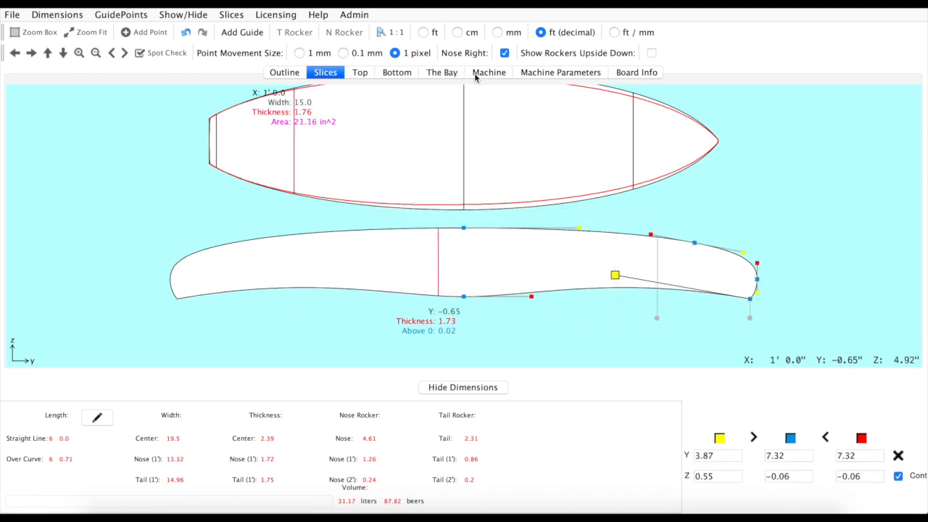
{"action": "left_click", "coordinate": [442, 72]}
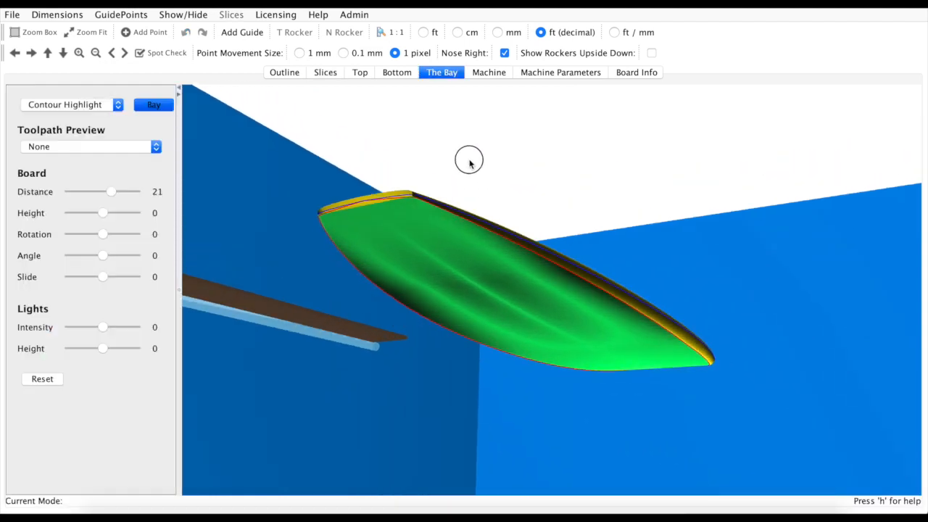
{"action": "left_click_drag", "start_coordinate": [469, 159], "coordinate": [489, 195]}
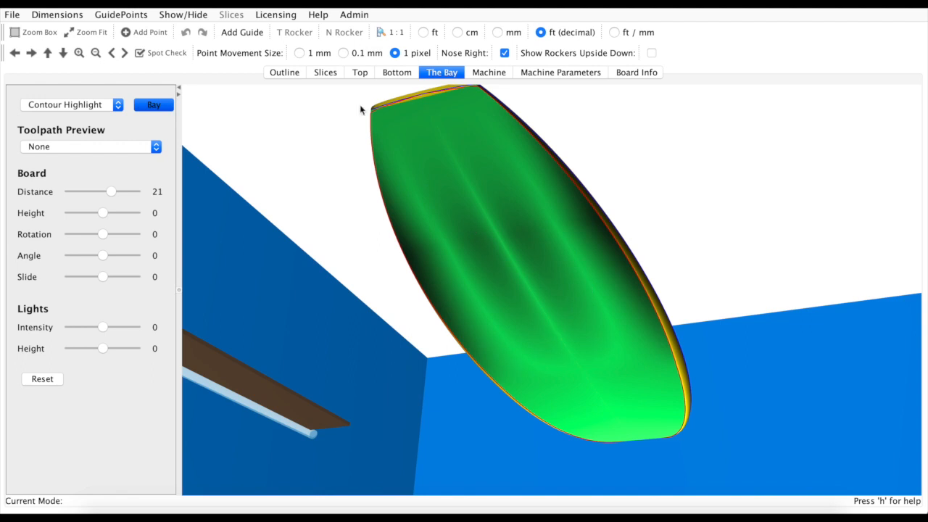
Flatten the slice bottom back onto the line for 31.89 liters, then orbit the board in 3D.
{"action": "left_click", "coordinate": [324, 71]}
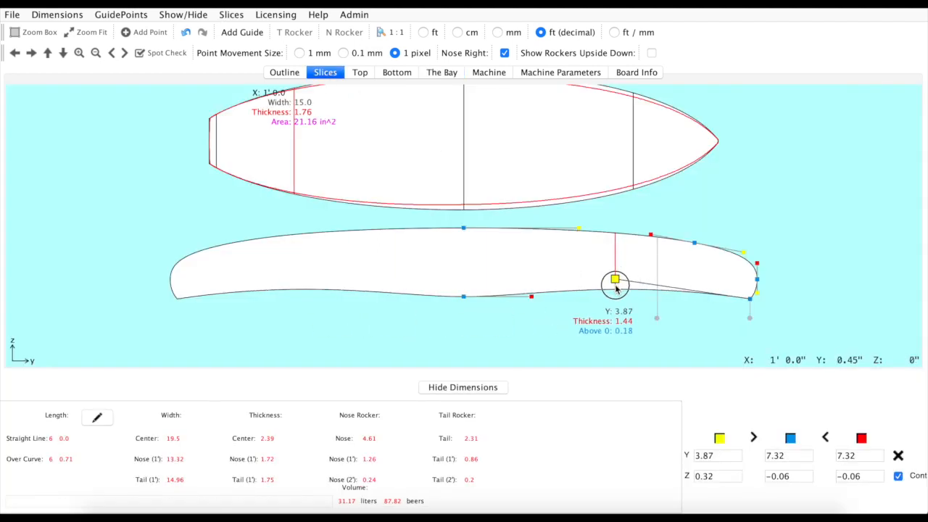
{"action": "left_click_drag", "start_coordinate": [614, 279], "coordinate": [614, 295]}
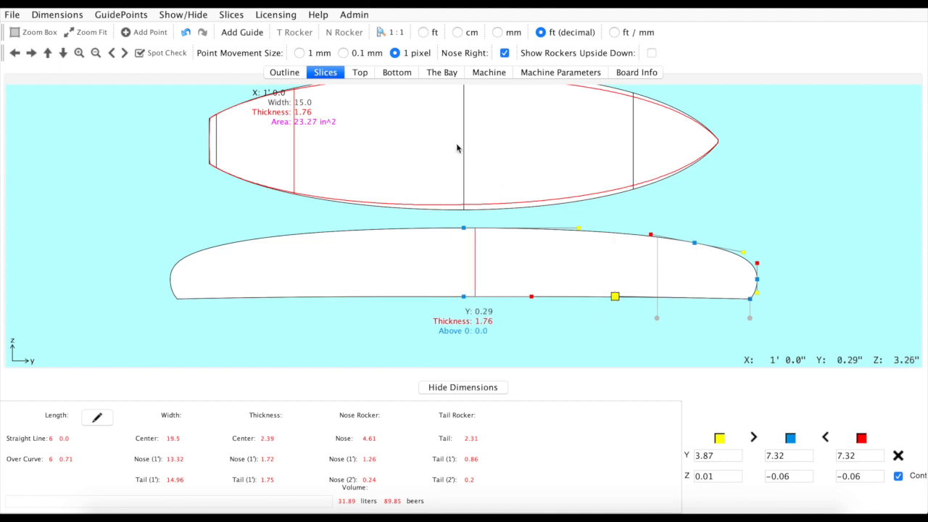
{"action": "left_click", "coordinate": [442, 71]}
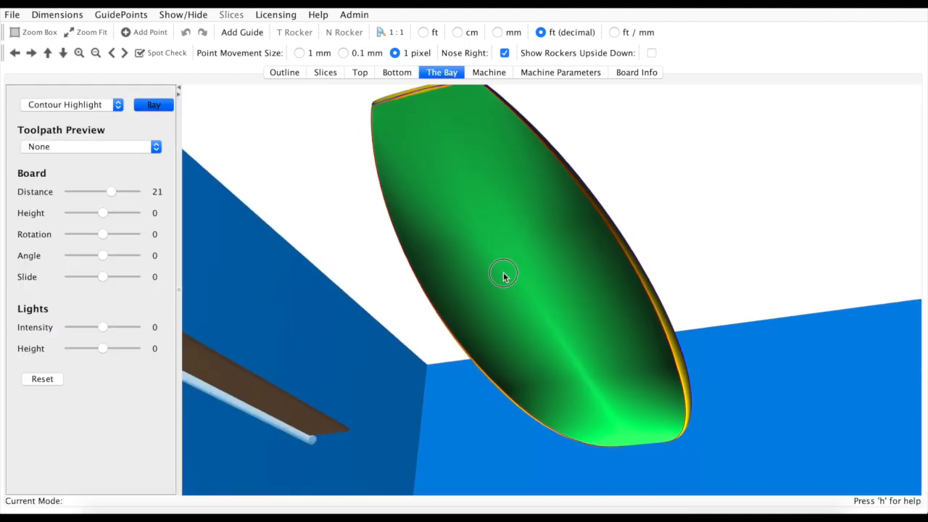
{"action": "left_click_drag", "start_coordinate": [504, 274], "coordinate": [508, 313]}
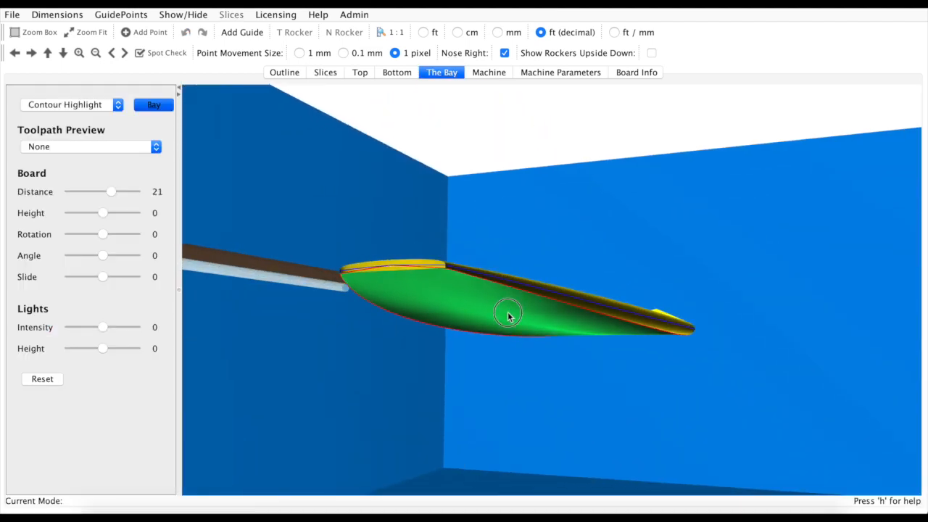
{"action": "left_click_drag", "start_coordinate": [507, 313], "coordinate": [528, 333]}
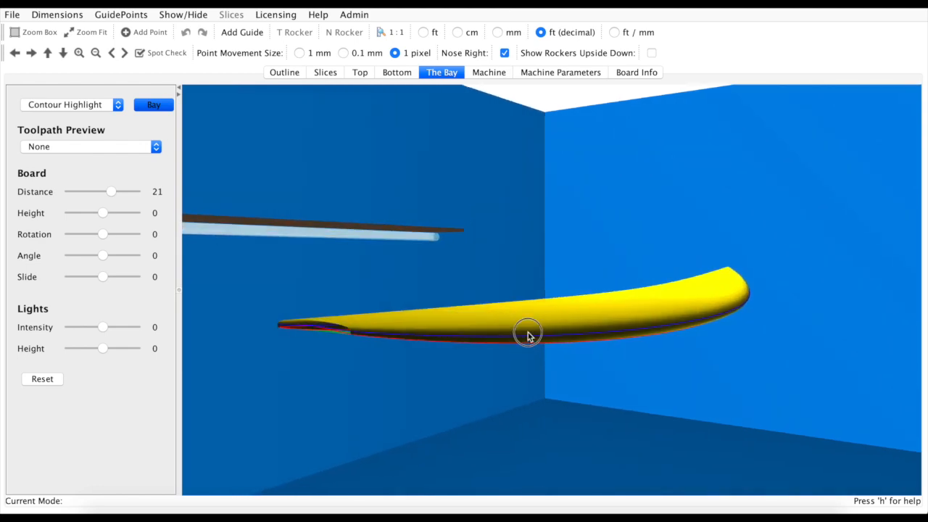
{"action": "left_click_drag", "start_coordinate": [528, 333], "coordinate": [561, 306]}
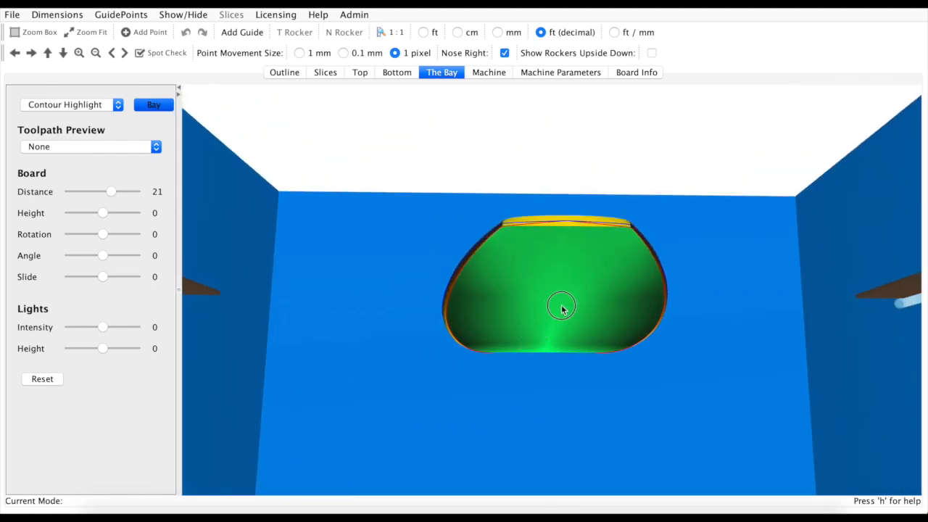
{"action": "left_click_drag", "start_coordinate": [561, 306], "coordinate": [602, 270]}
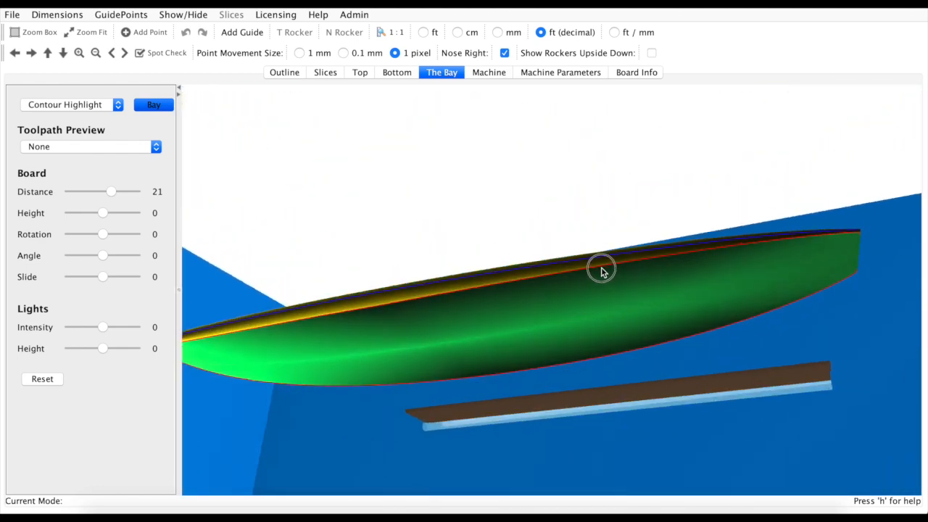
{"action": "left_click_drag", "start_coordinate": [602, 268], "coordinate": [575, 303]}
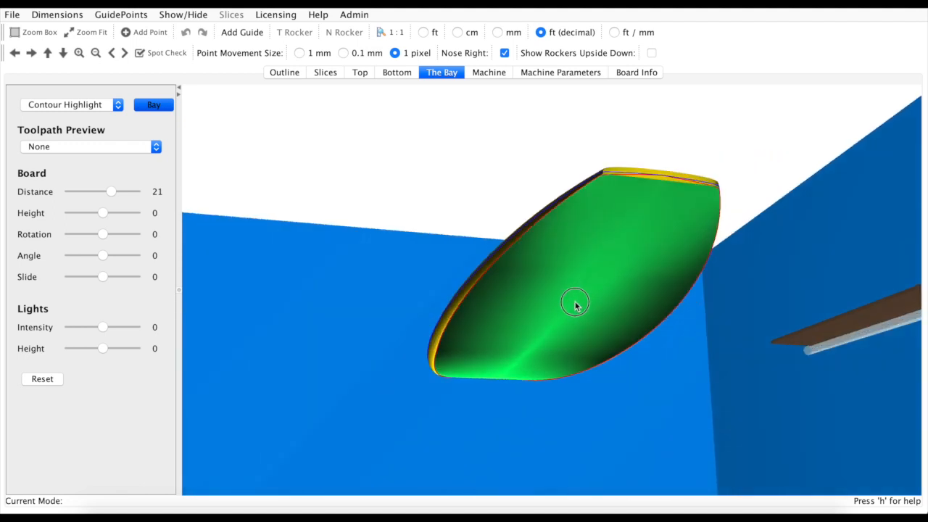
{"action": "left_click", "coordinate": [70, 104]}
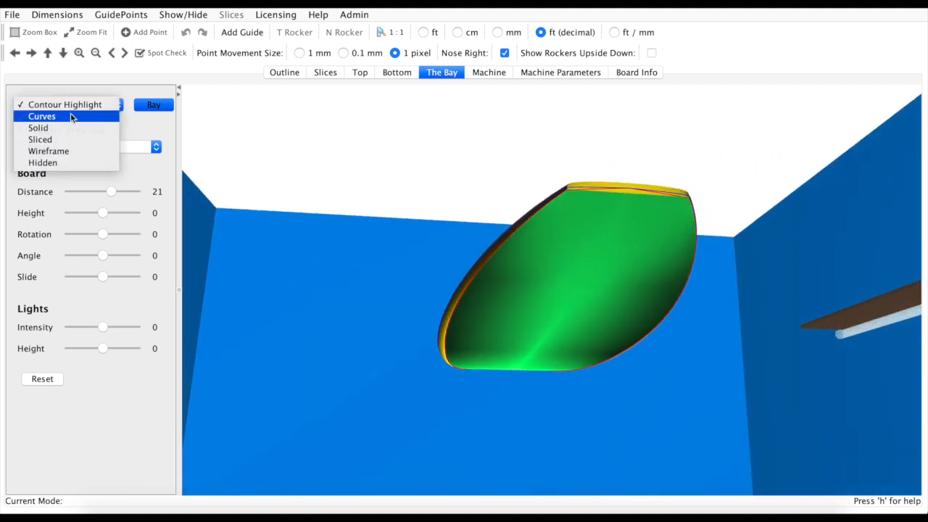
{"action": "mouse_move", "coordinate": [66, 127]}
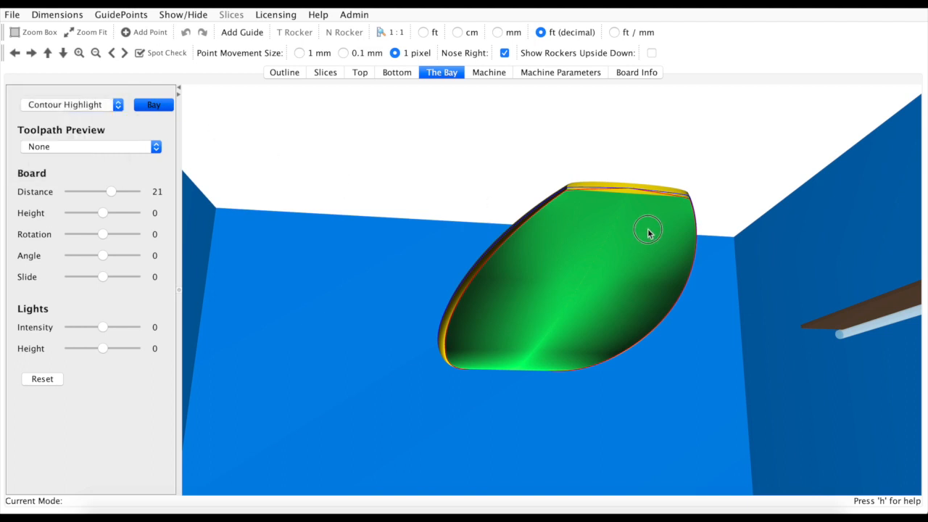
{"action": "left_click_drag", "start_coordinate": [648, 231], "coordinate": [492, 382]}
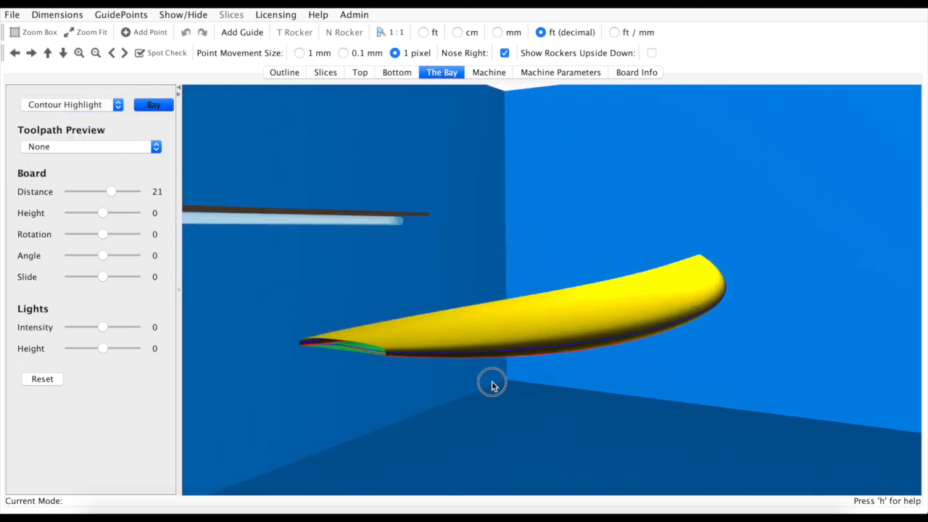
{"action": "left_click_drag", "start_coordinate": [491, 385], "coordinate": [503, 232]}
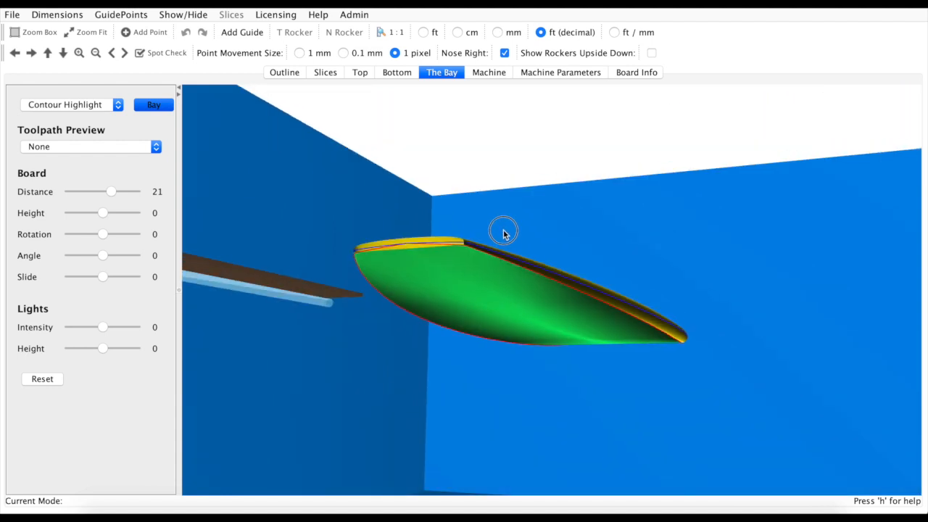
{"action": "left_click_drag", "start_coordinate": [504, 231], "coordinate": [529, 304]}
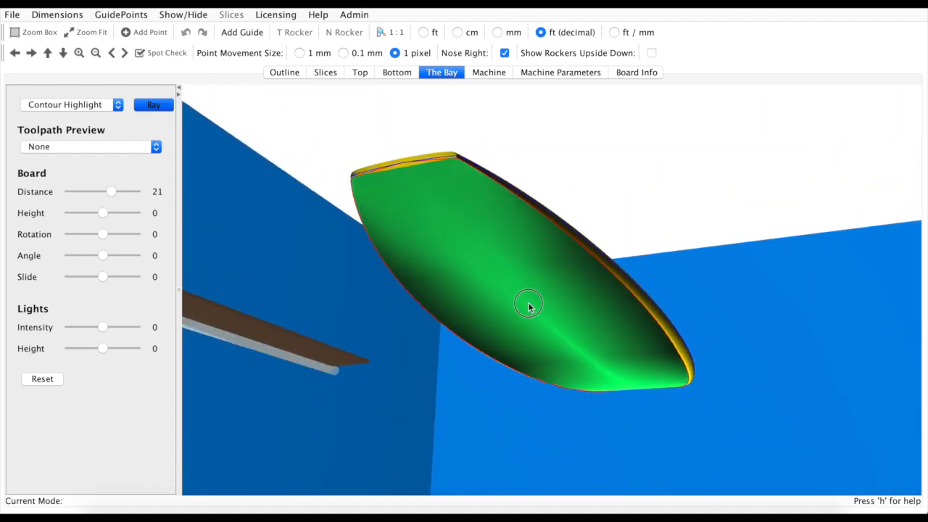
{"action": "left_click_drag", "start_coordinate": [528, 305], "coordinate": [518, 360]}
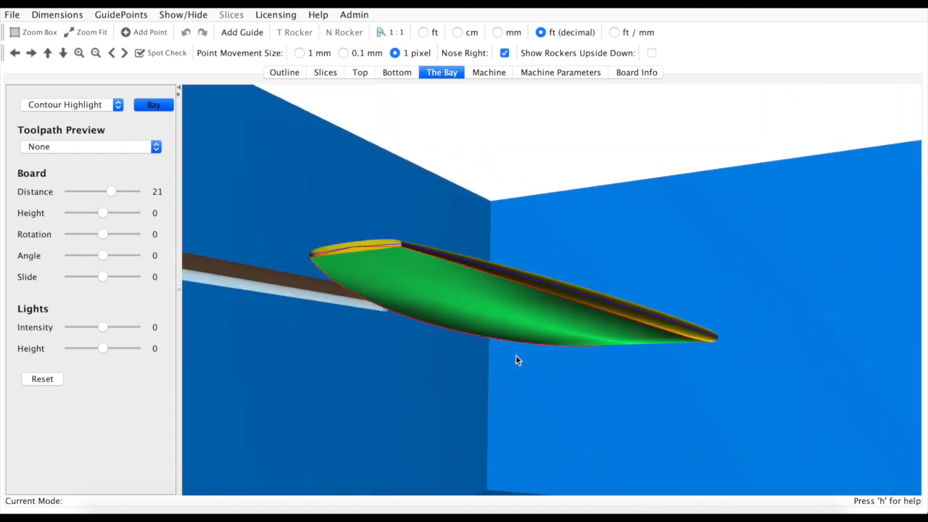
{"action": "left_click_drag", "start_coordinate": [518, 361], "coordinate": [620, 312]}
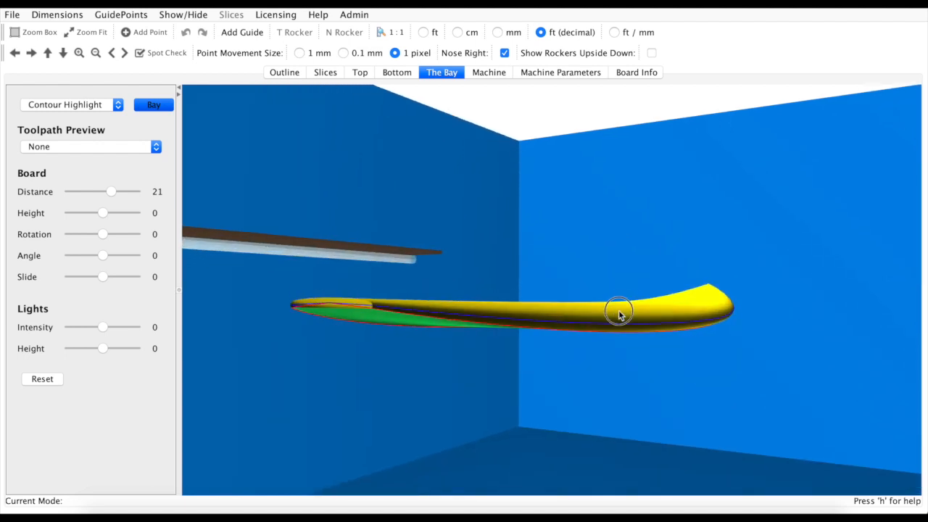
{"action": "left_click_drag", "start_coordinate": [619, 312], "coordinate": [499, 362]}
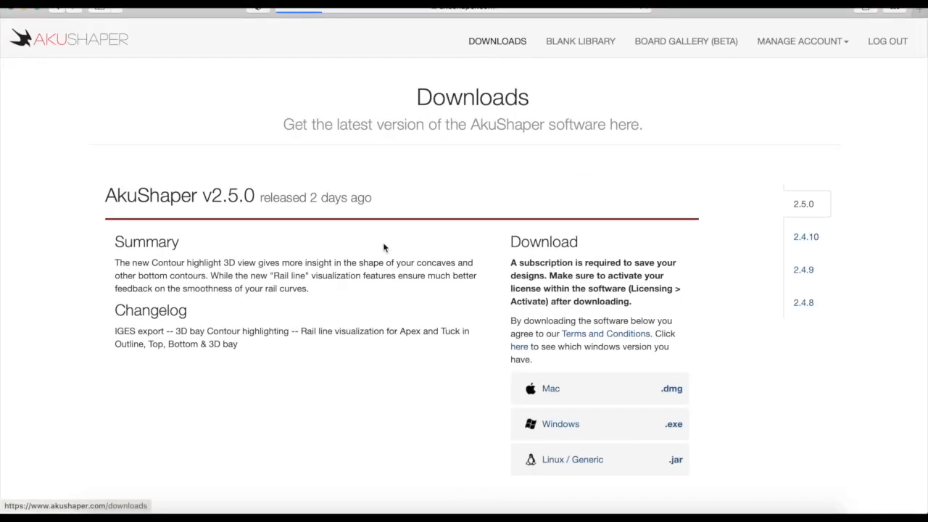
{"action": "mouse_move", "coordinate": [593, 271]}
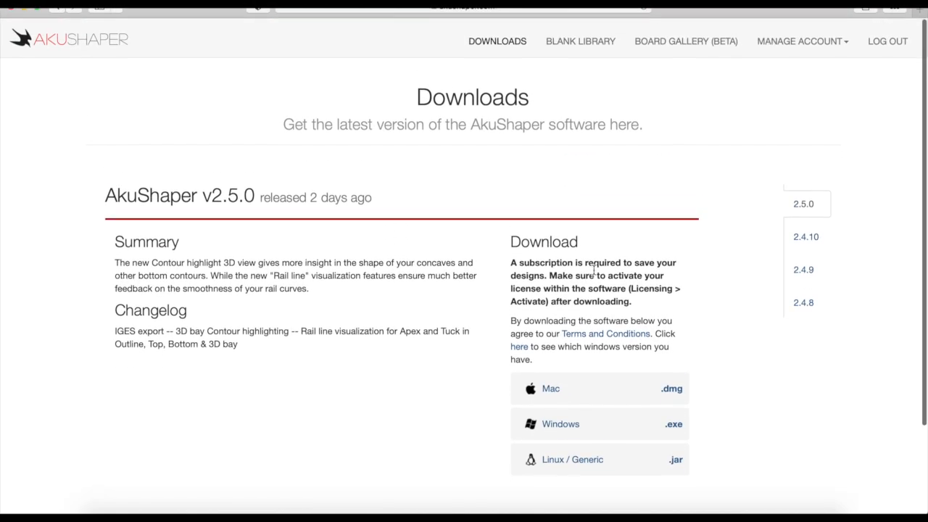